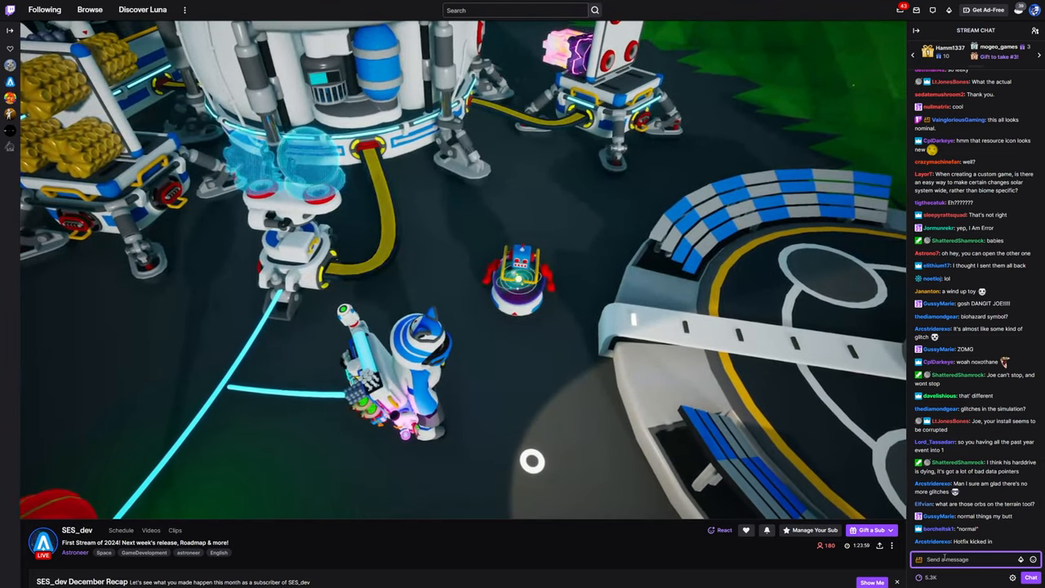
type("that is")
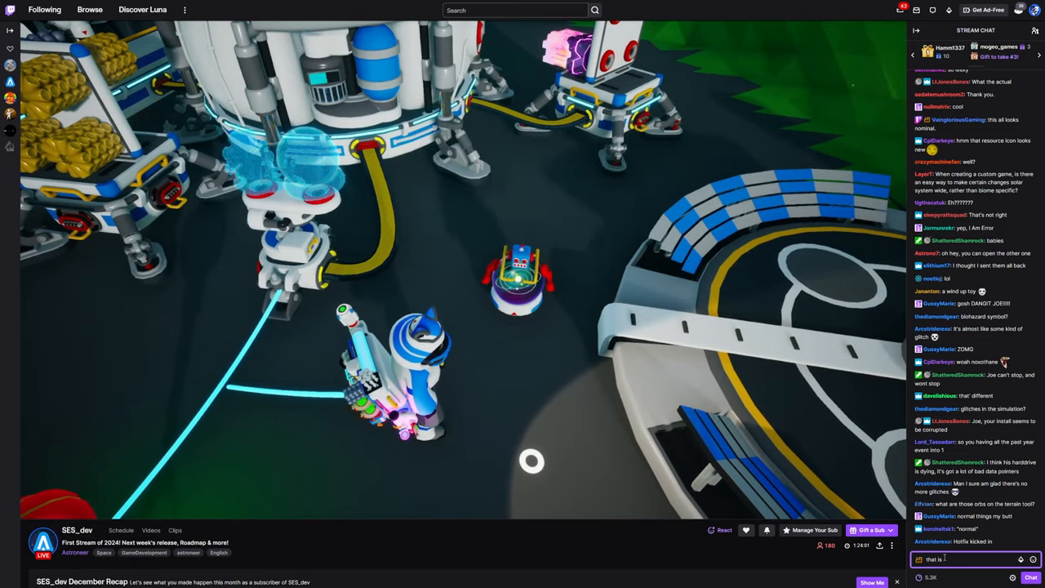